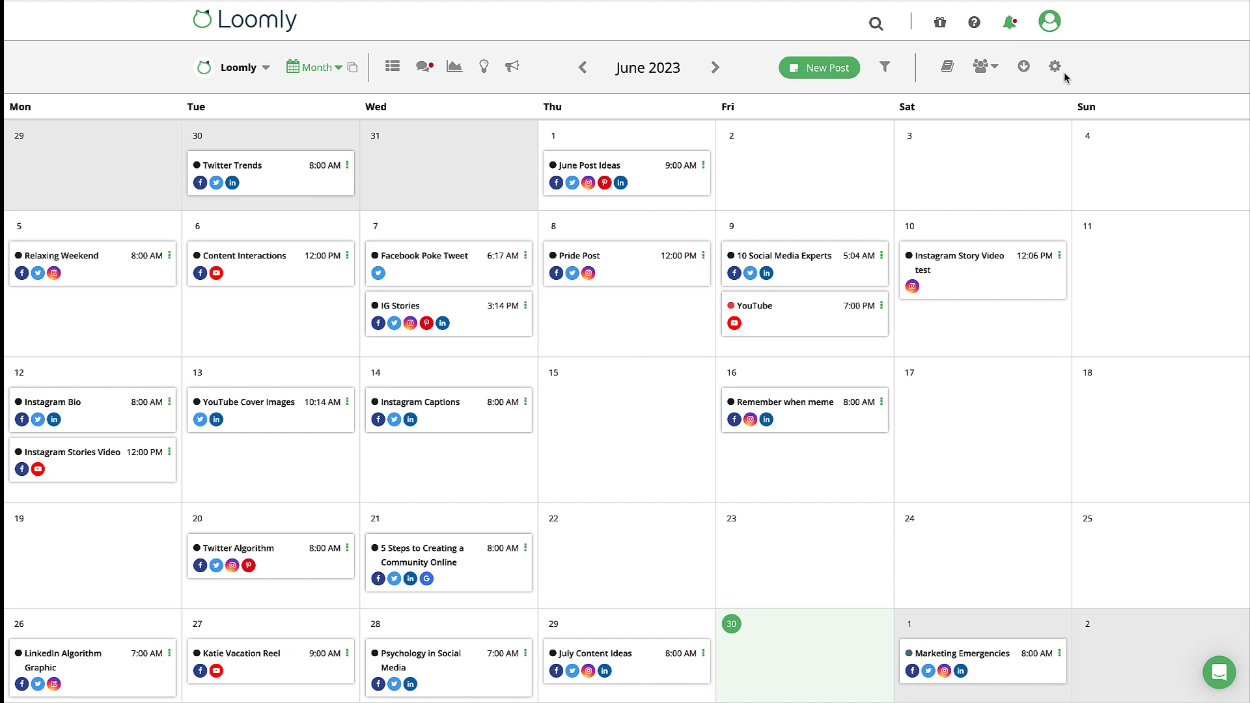
# Show the calendar settings' Social Accounts list of platforms, none connected yet.
pyautogui.click(1054, 67)
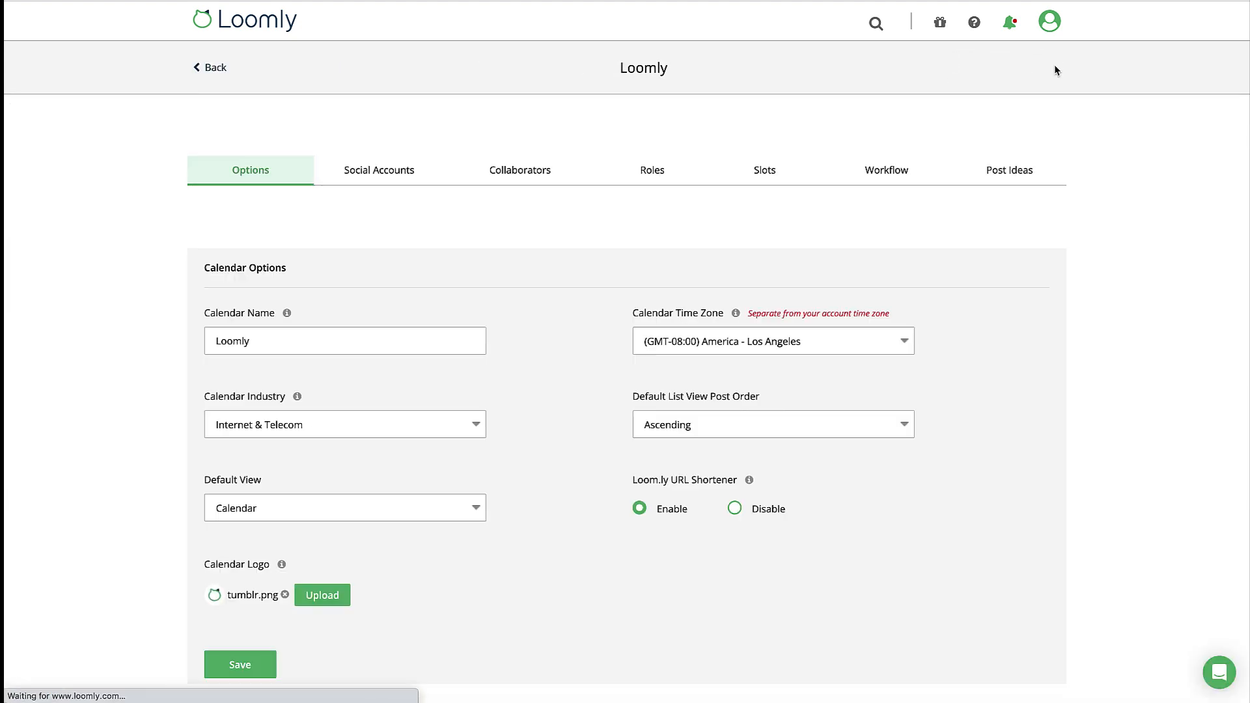
pyautogui.click(378, 170)
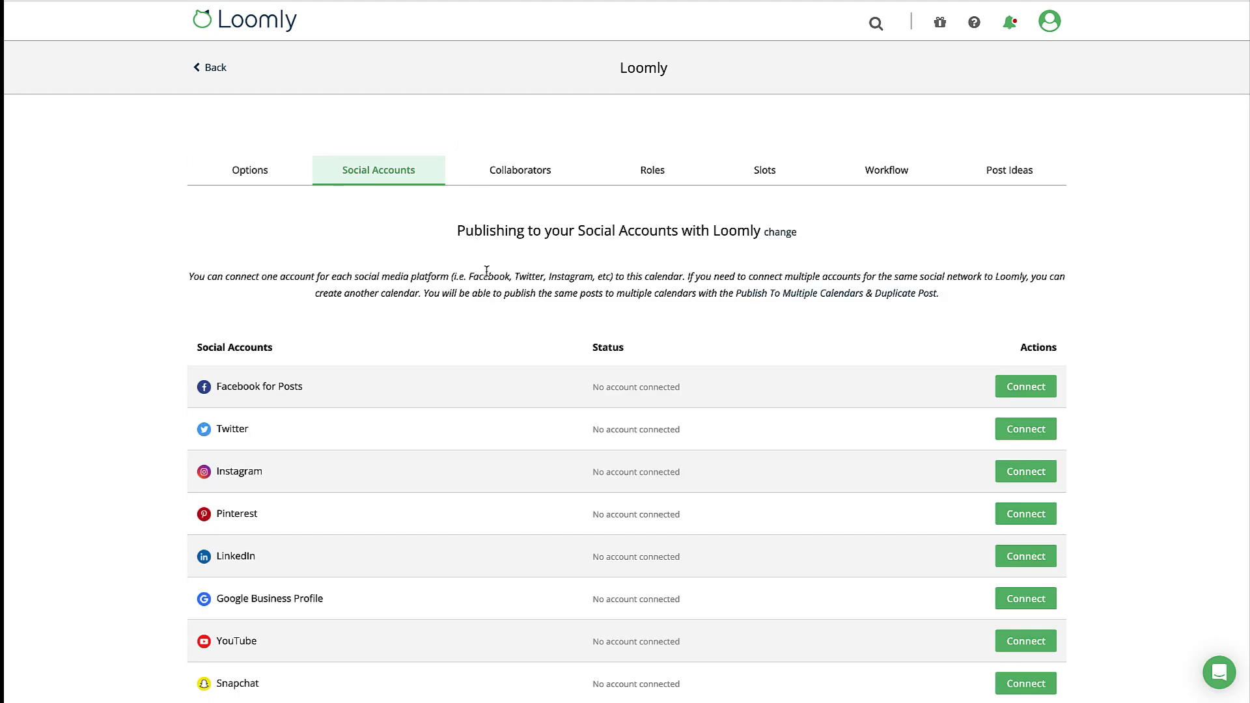
pyautogui.scroll(-3)
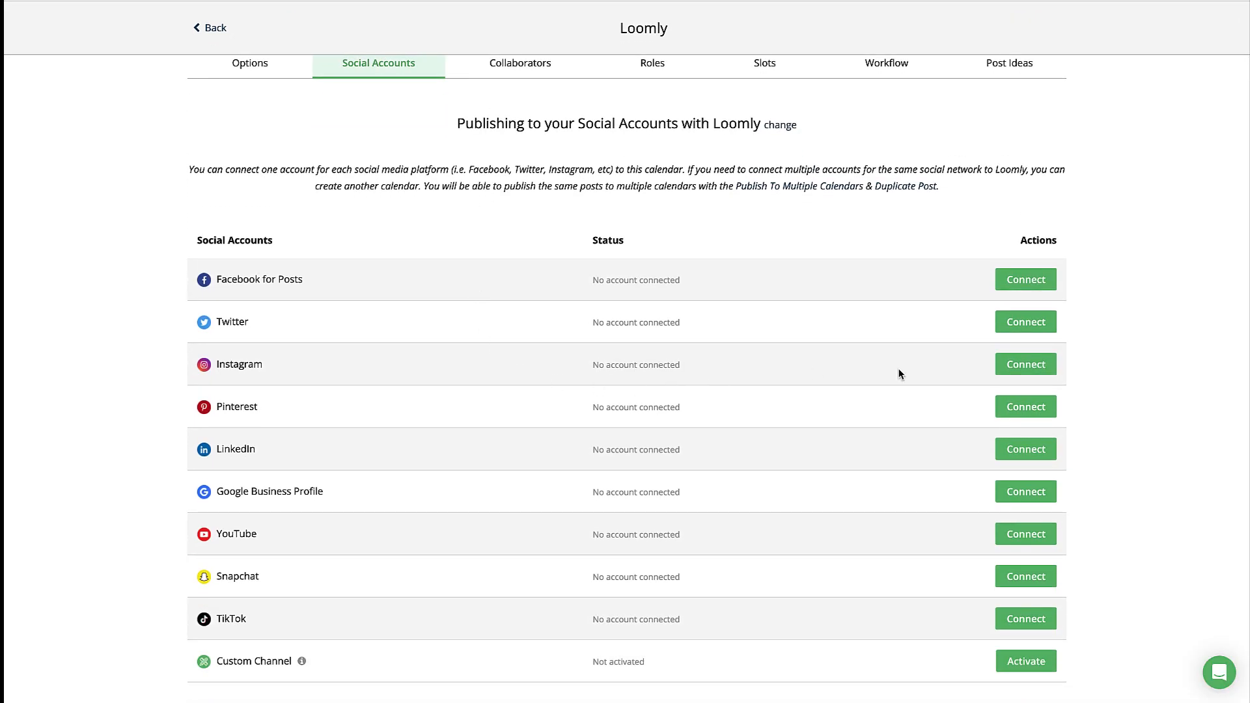
# Connect Instagram to Loomly by authorizing Facebook and choosing the linked Facebook page.
pyautogui.click(1026, 363)
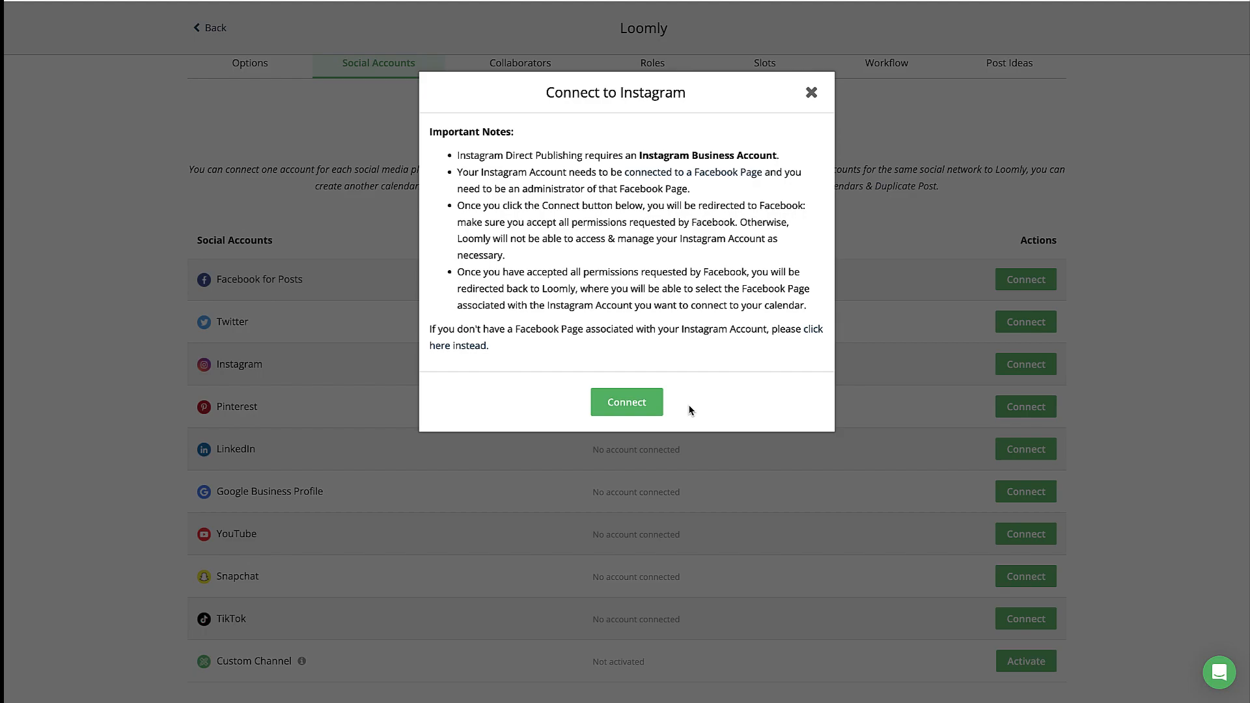
pyautogui.click(627, 402)
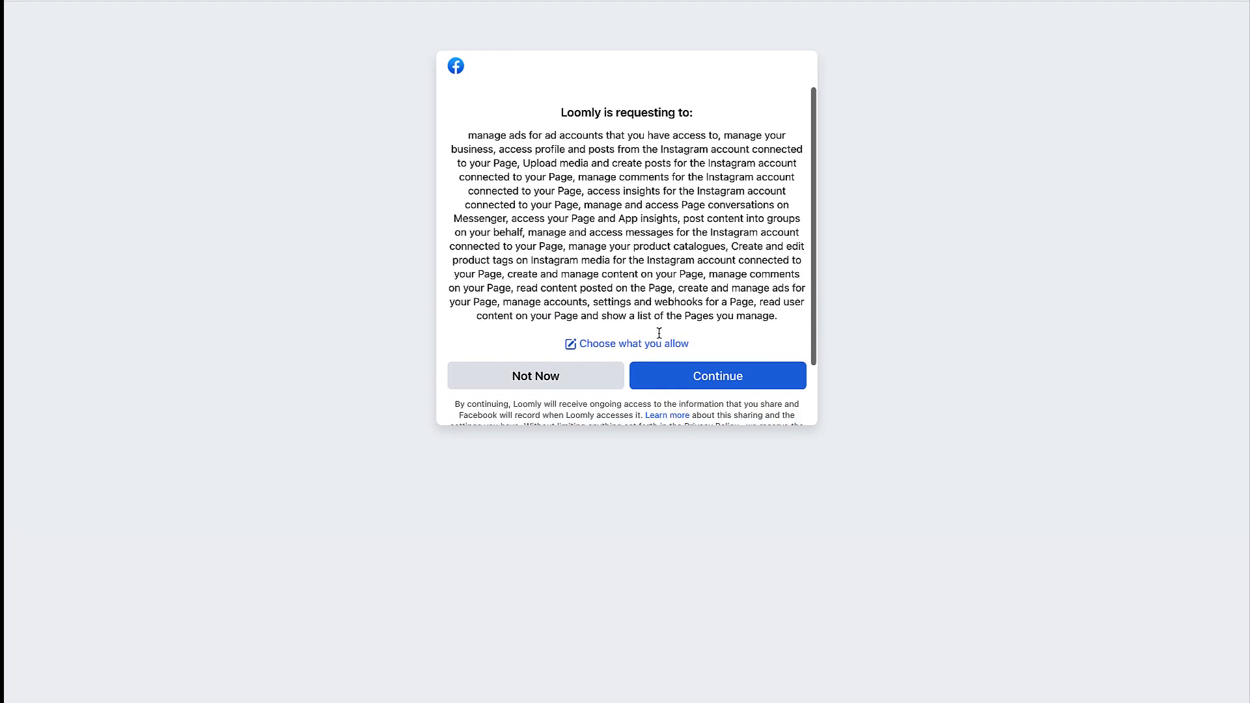
pyautogui.click(716, 376)
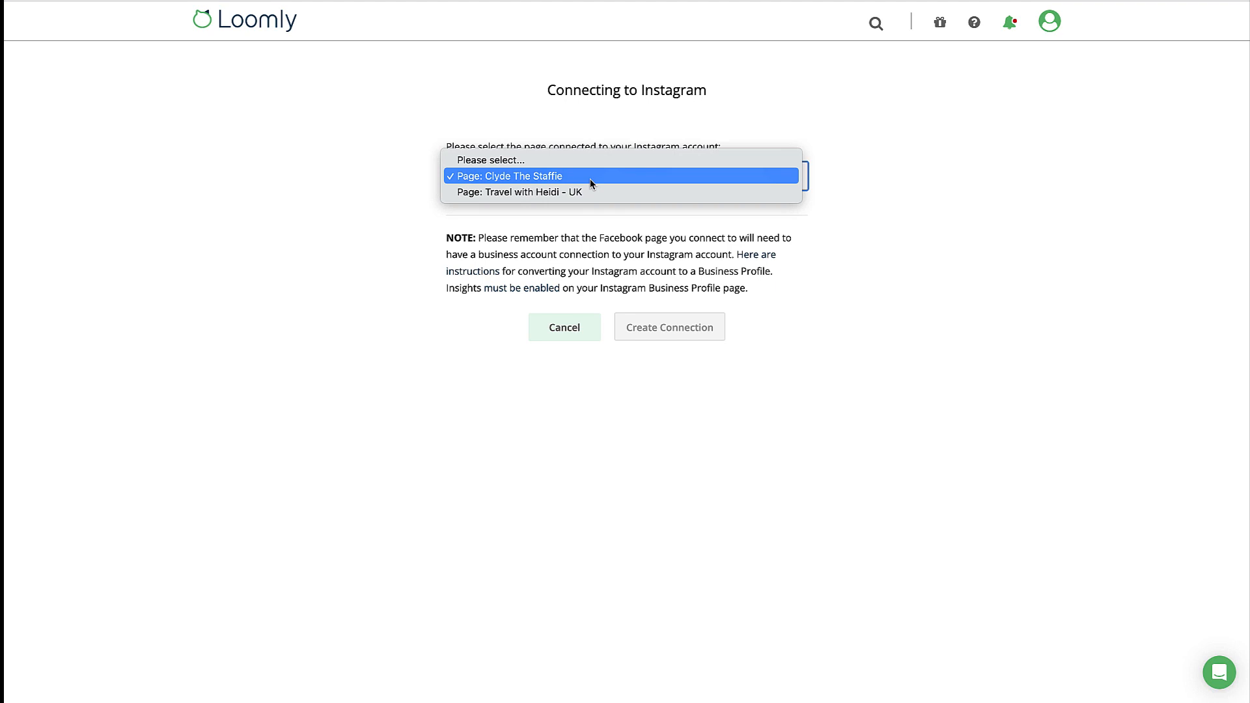
pyautogui.click(505, 175)
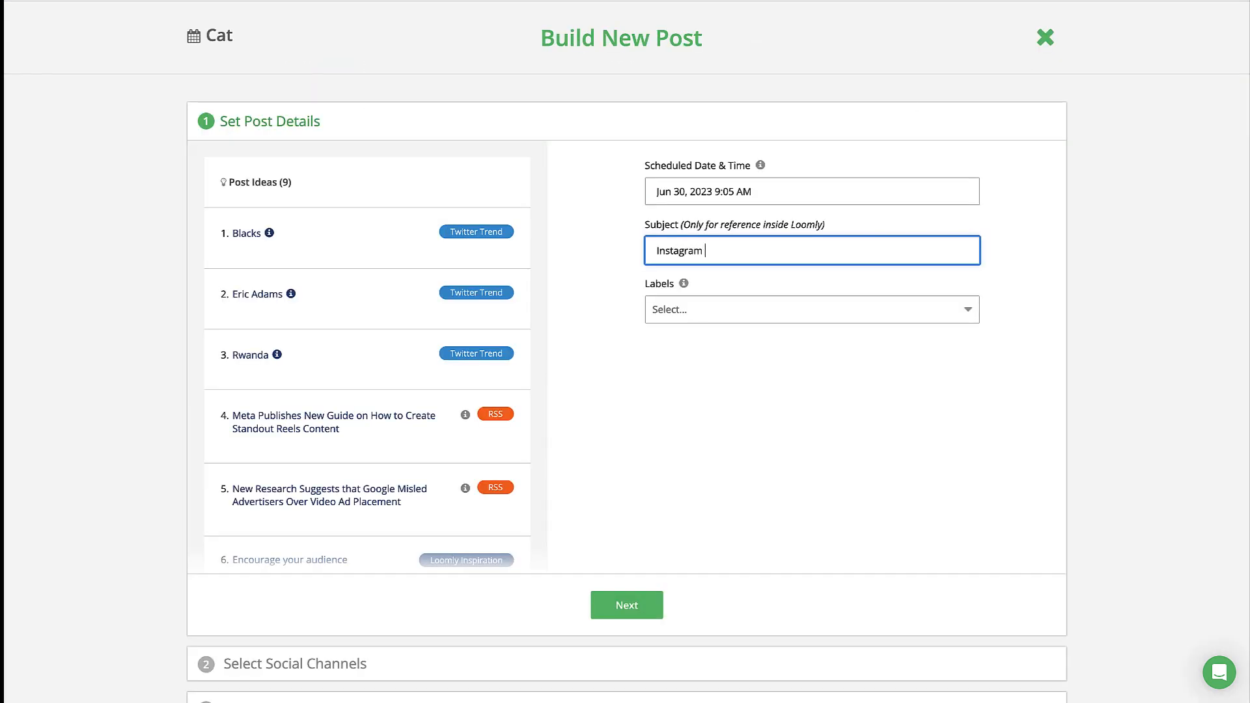
# Complete the 'Instagram Creator Accounts' post details and advance to channel selection.
pyautogui.click(810, 310)
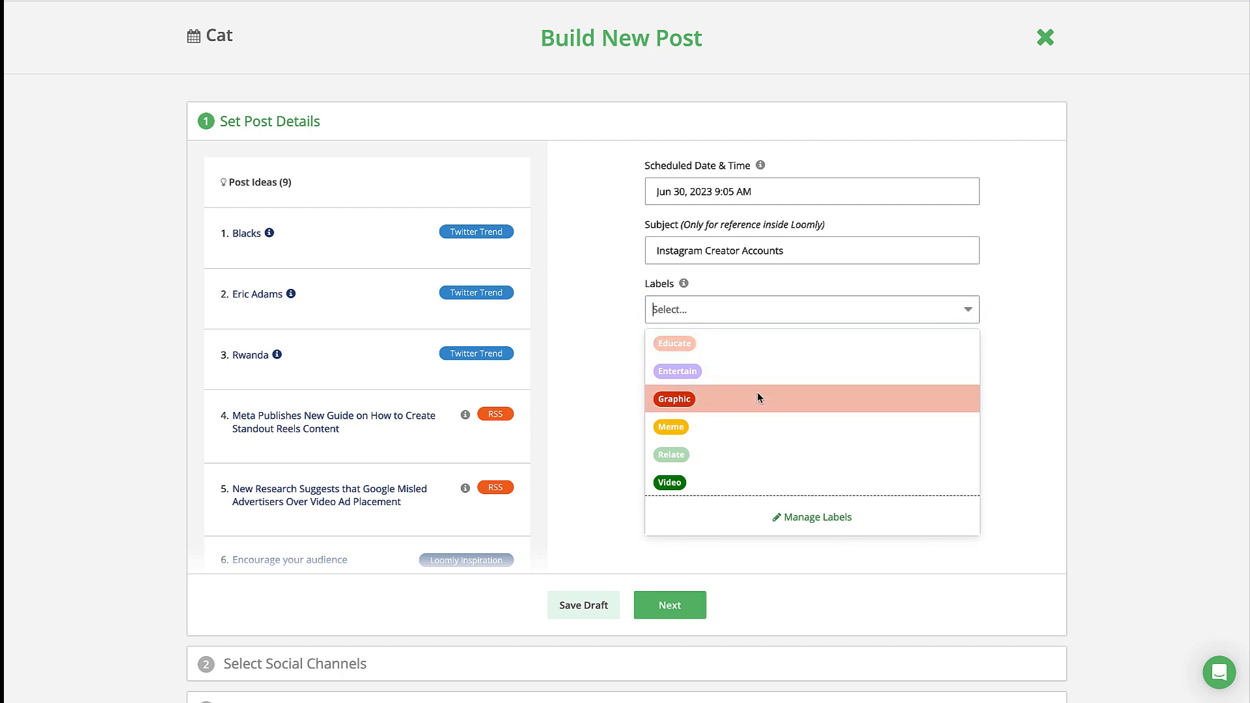
pyautogui.click(670, 604)
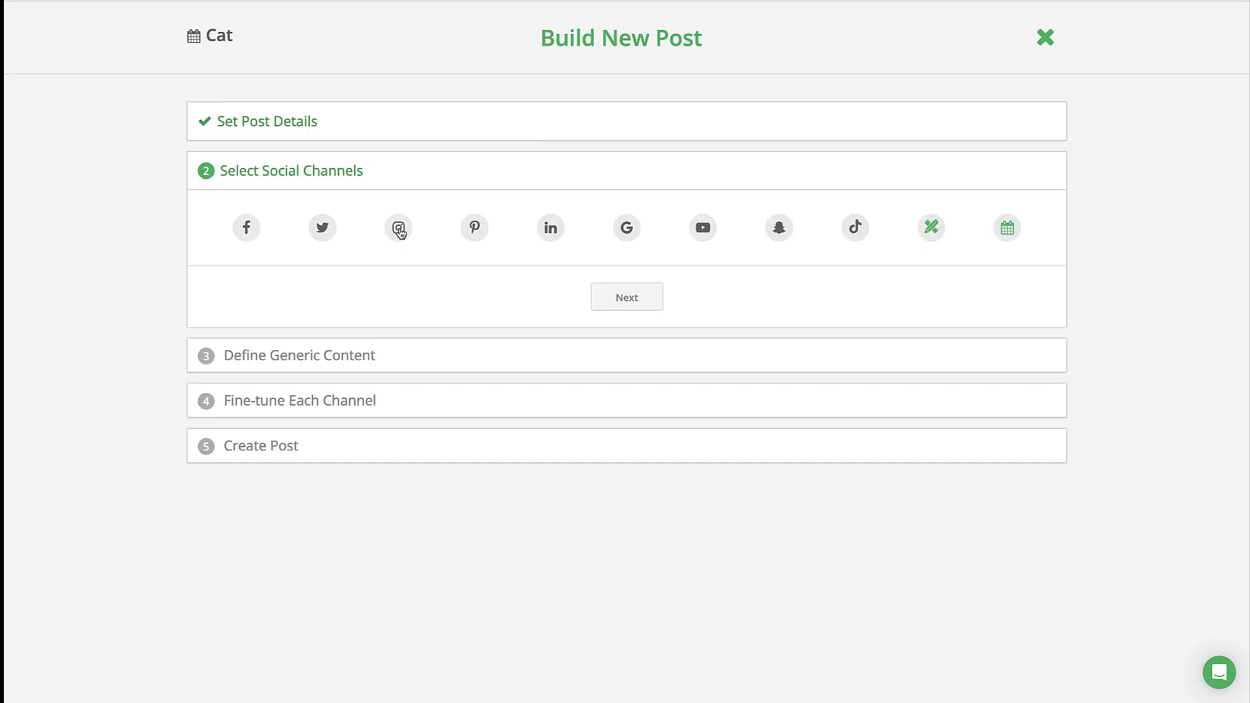
# Target the post at Instagram and continue to the Instagram fine-tune step.
pyautogui.click(626, 297)
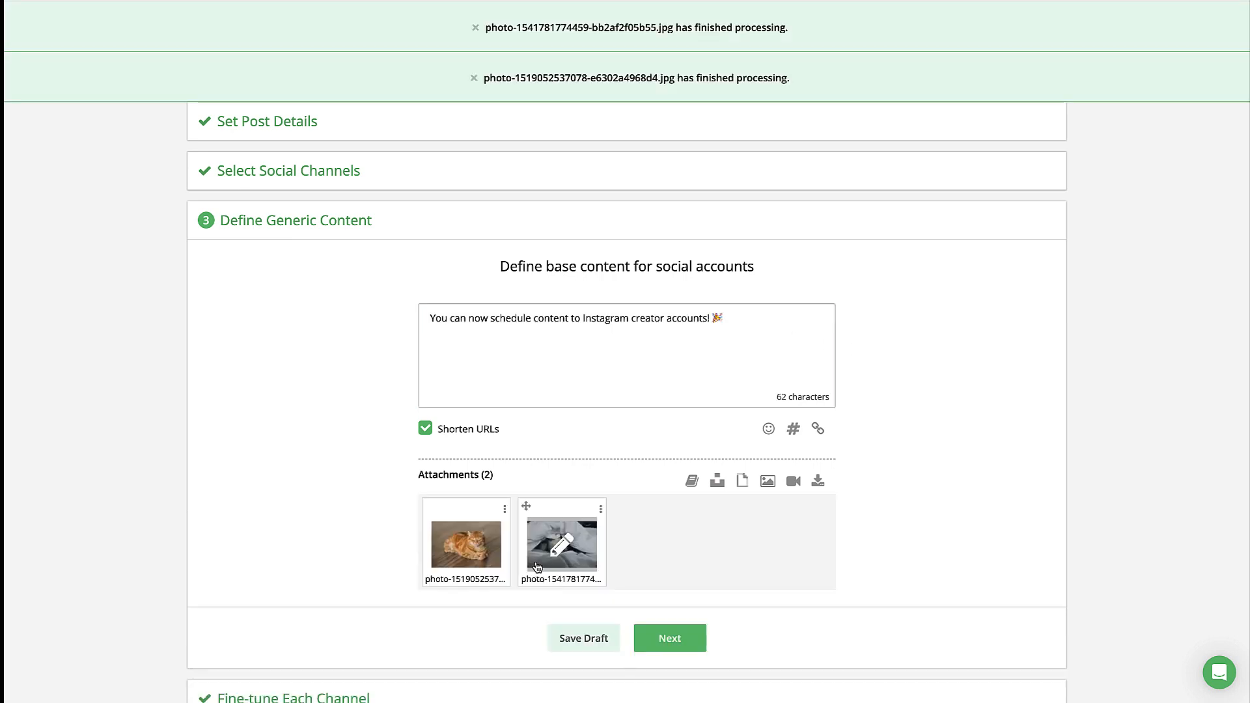
pyautogui.click(668, 638)
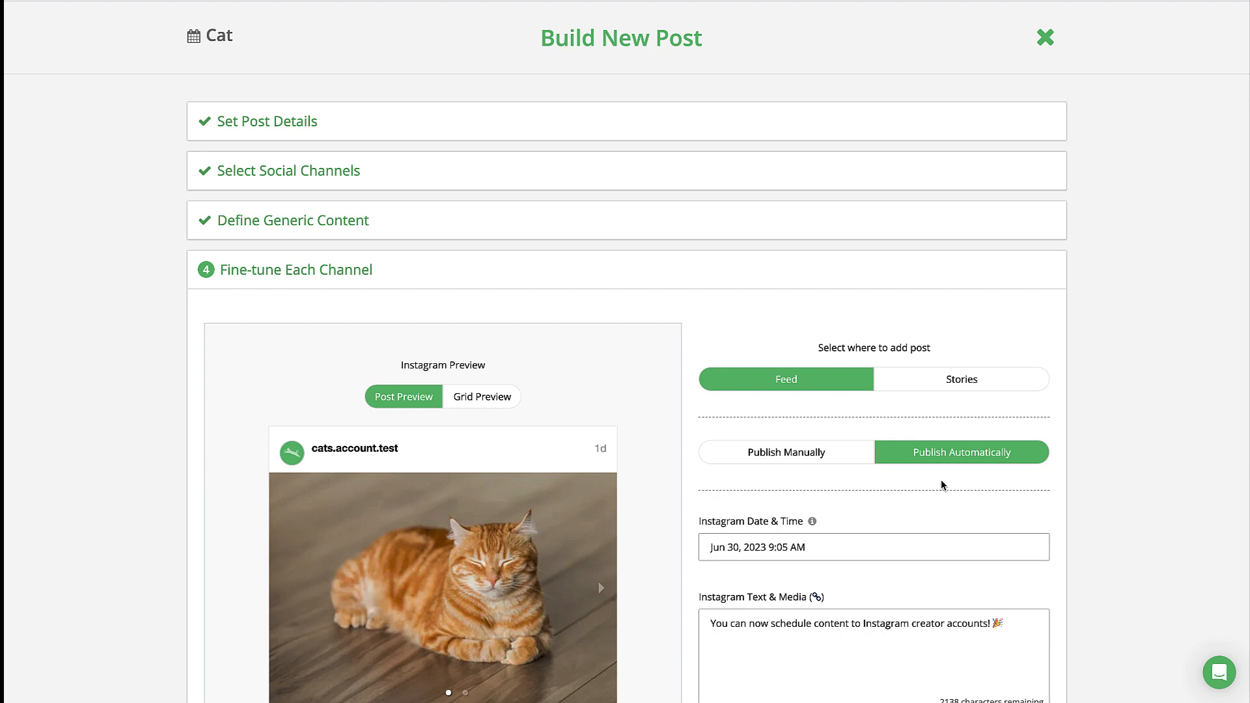
pyautogui.moveTo(954, 465)
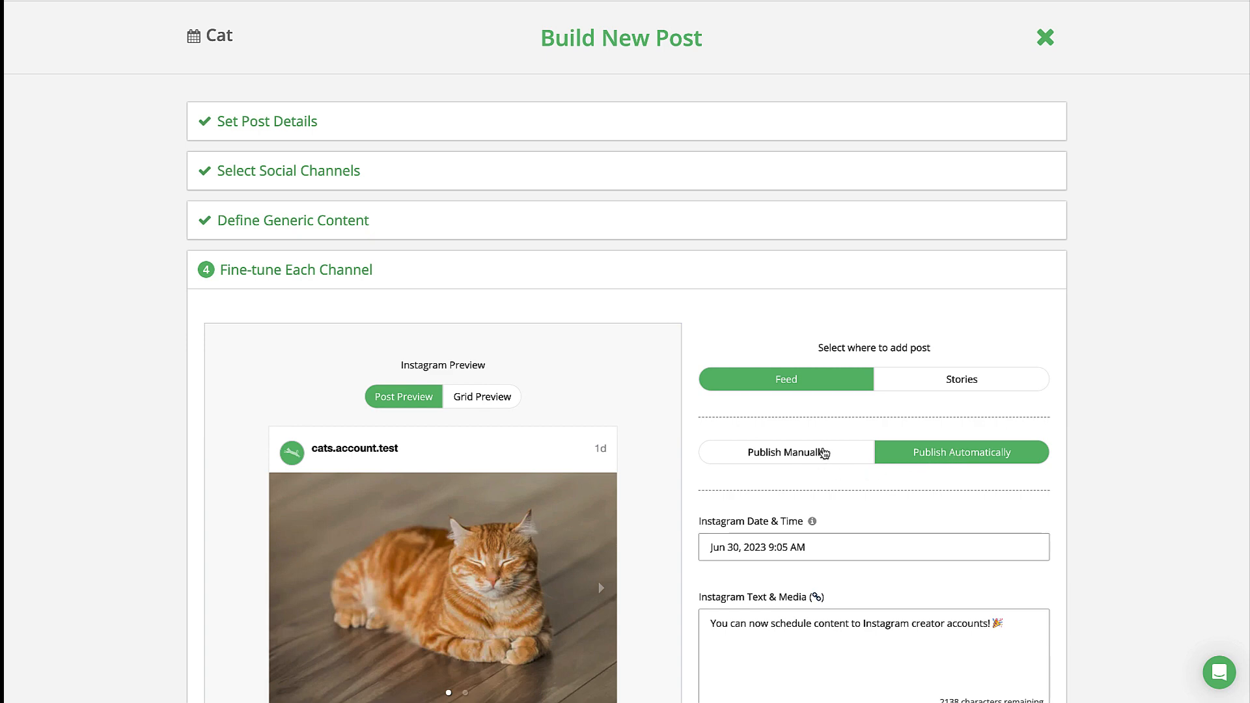
pyautogui.scroll(-3)
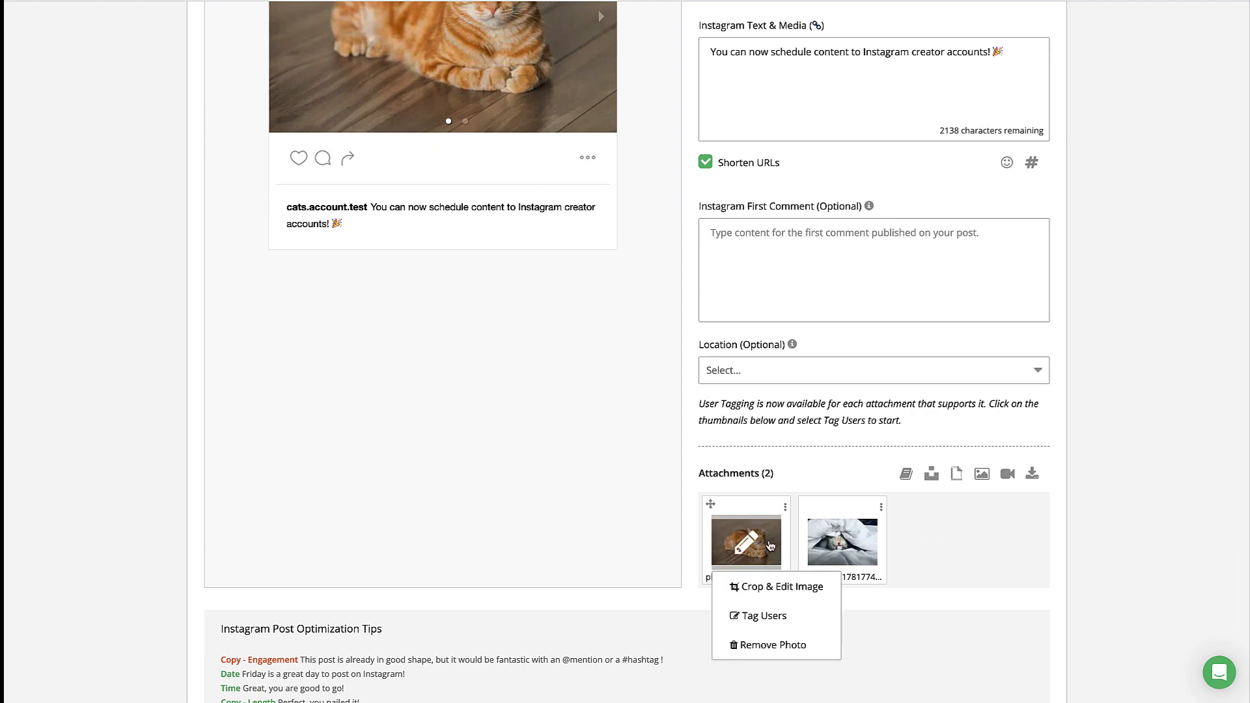
pyautogui.moveTo(758, 615)
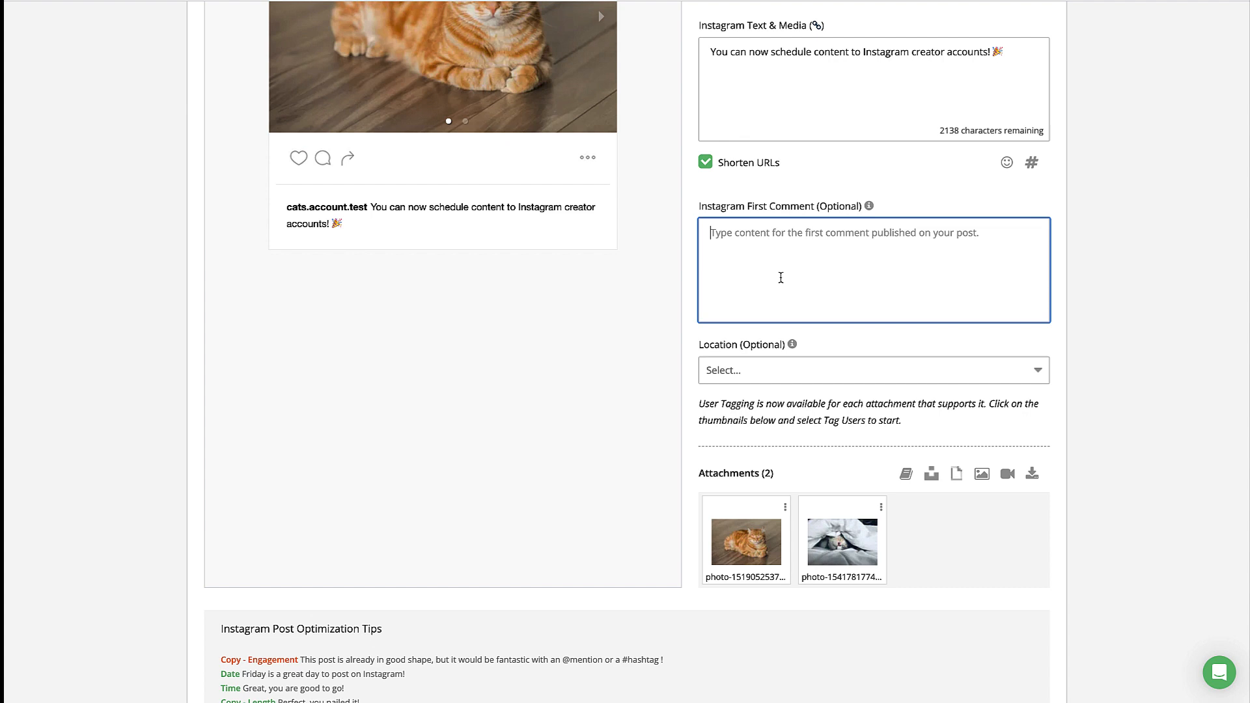
# Add '#cats' as the Instagram first comment and set location to London, United Kingdom.
pyautogui.write('#cats')
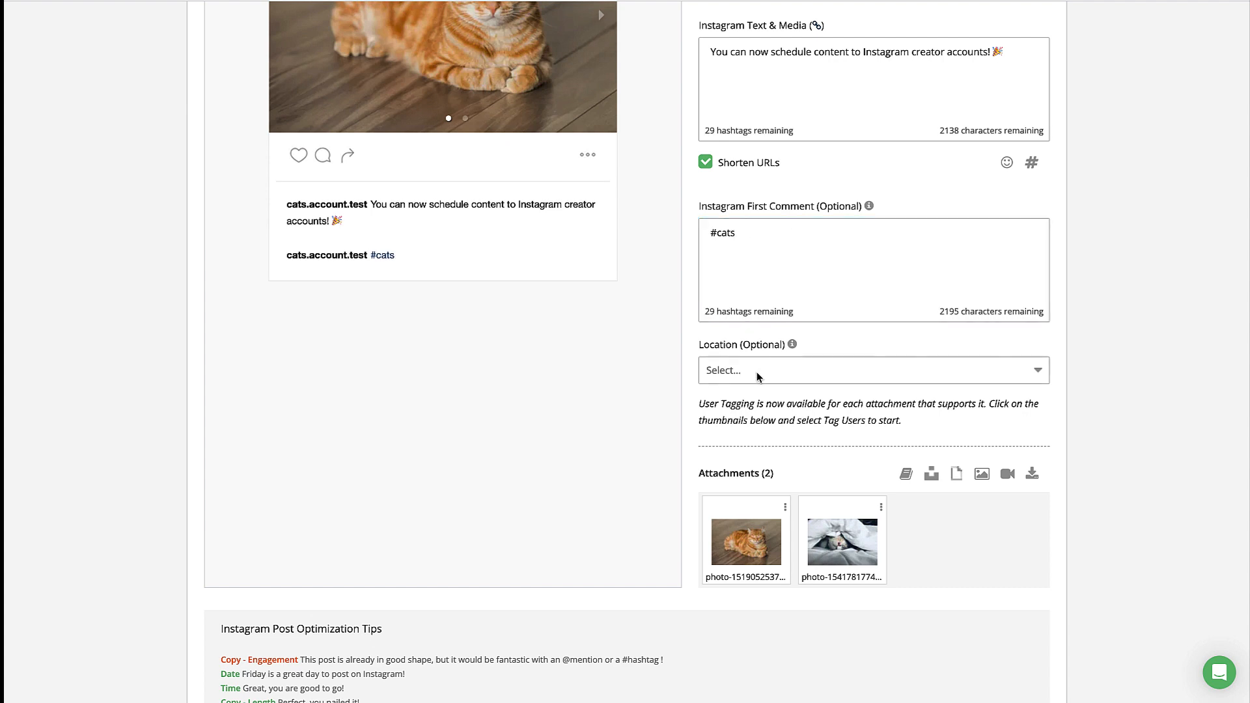
pyautogui.write('london')
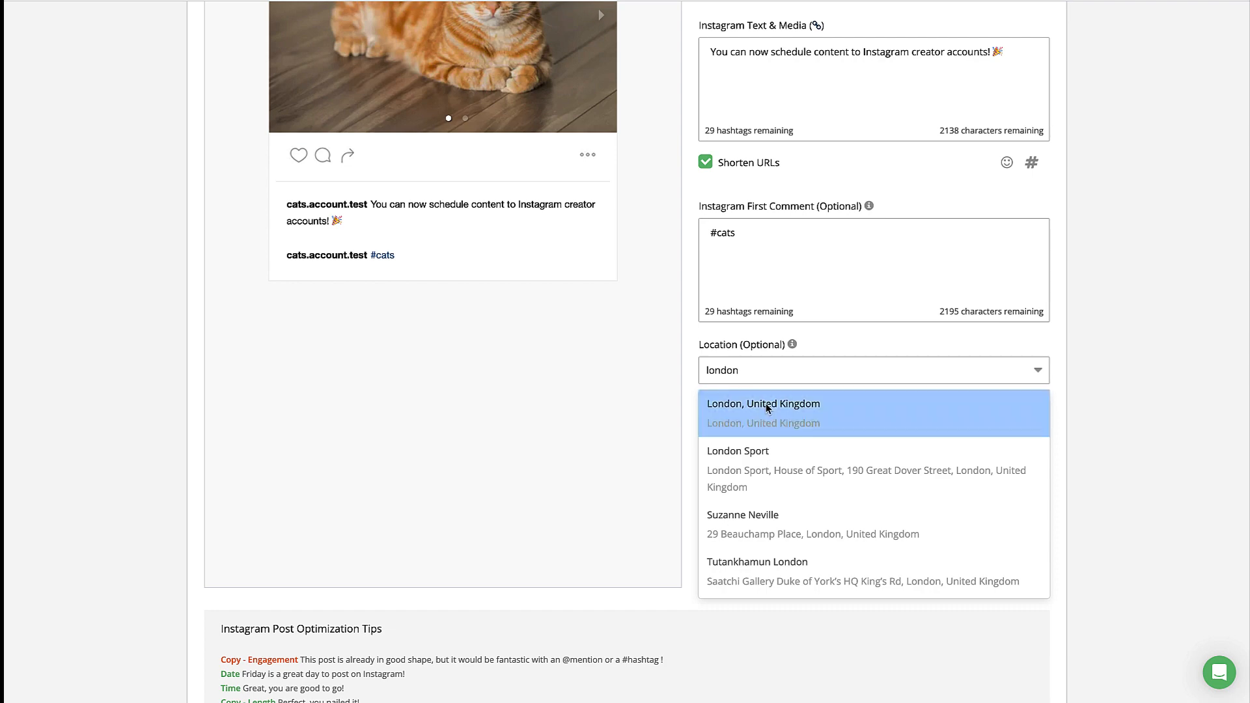
pyautogui.click(763, 403)
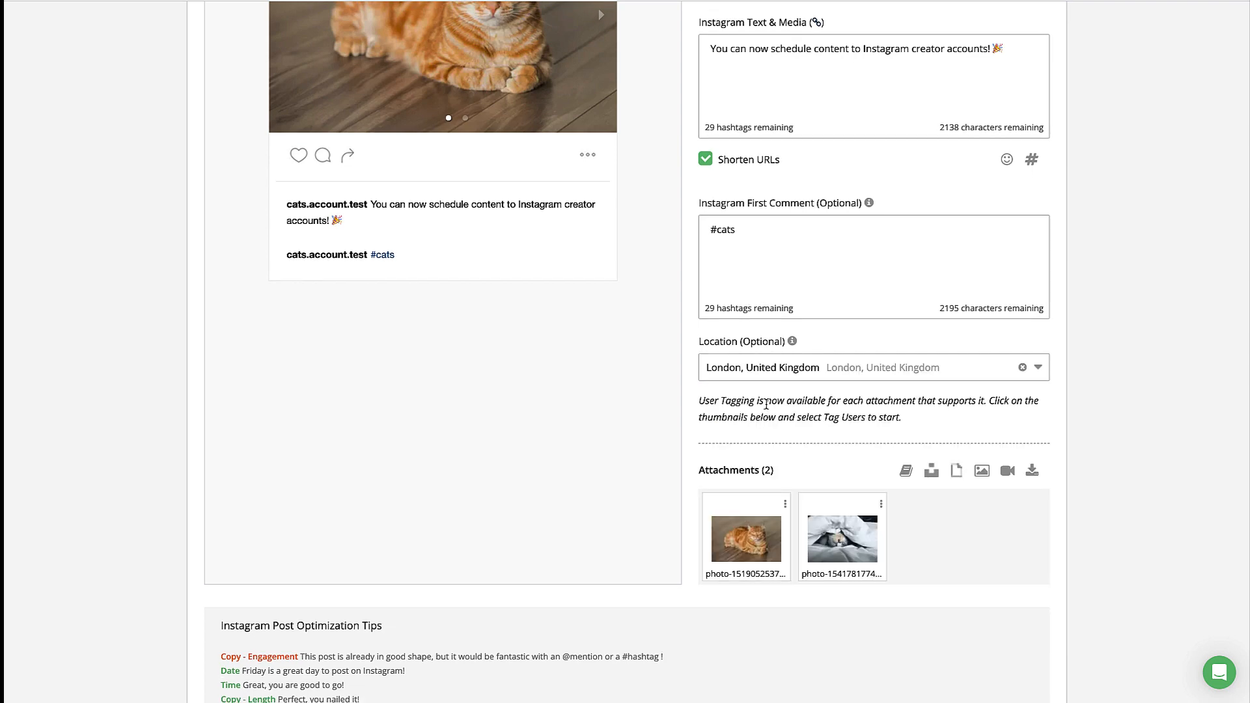